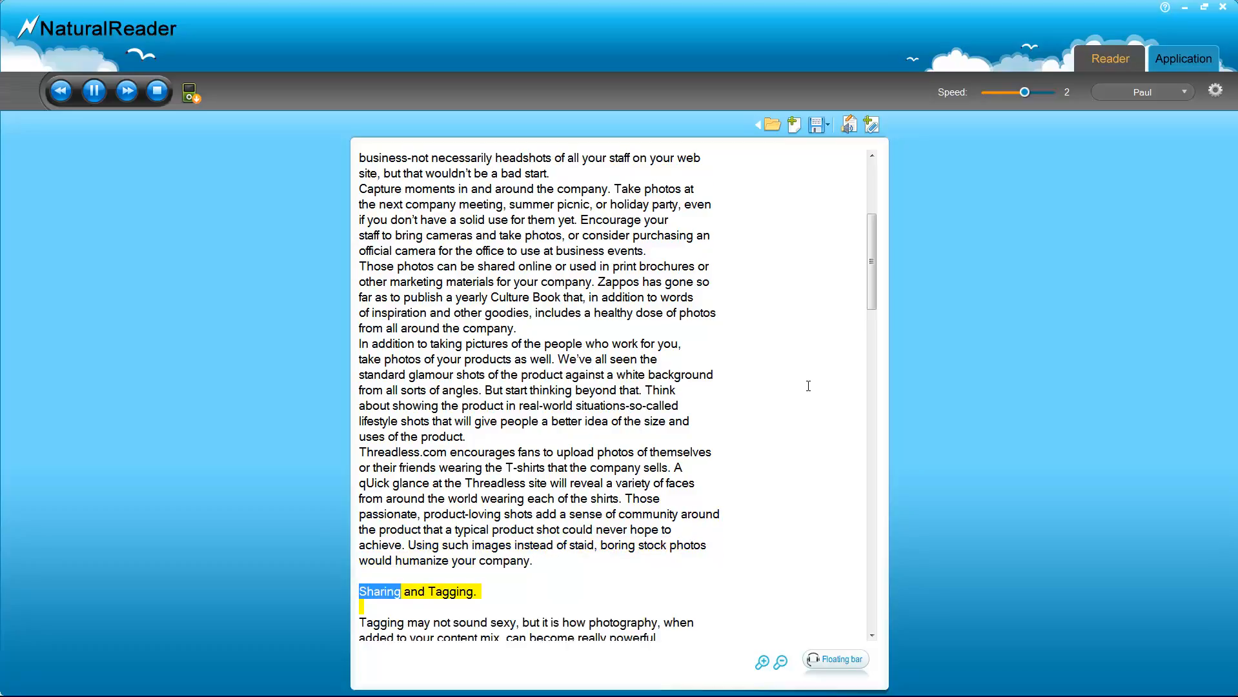
# - Scroll down to follow the read-aloud through the Sharing and Tagging section
pyautogui.scroll(-3)
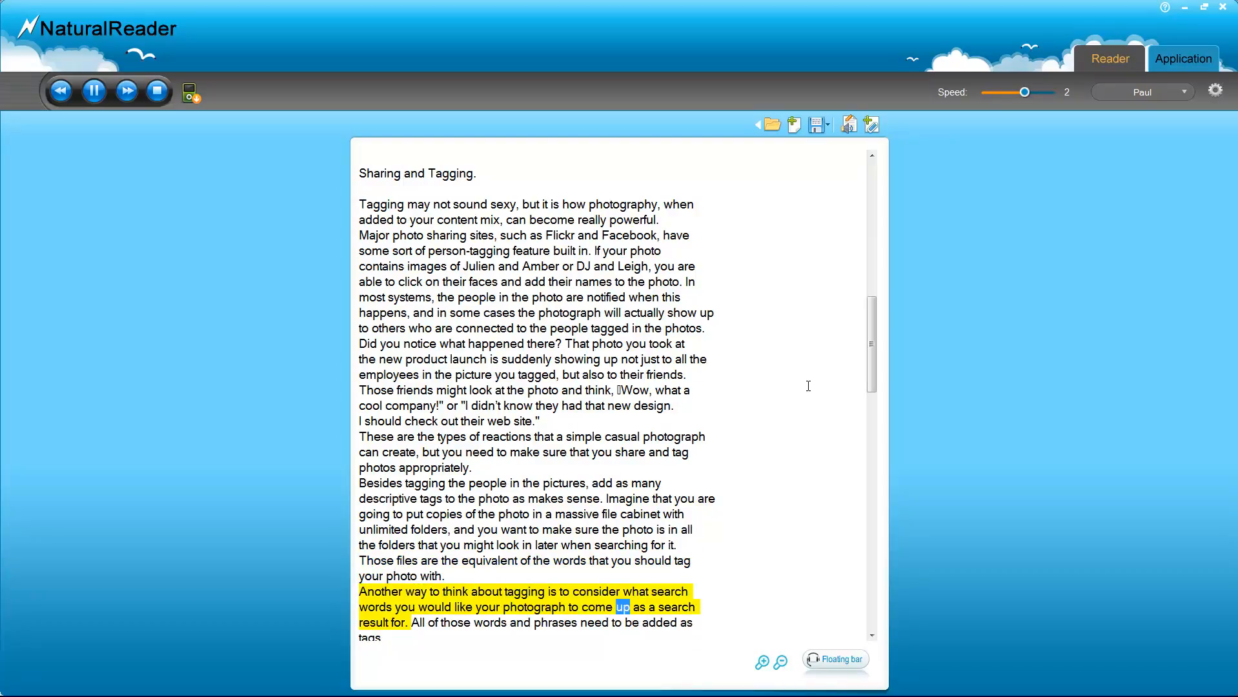
# - Scroll down to follow narration from tagging into the Getting the Good Shot opening
pyautogui.scroll(-3)
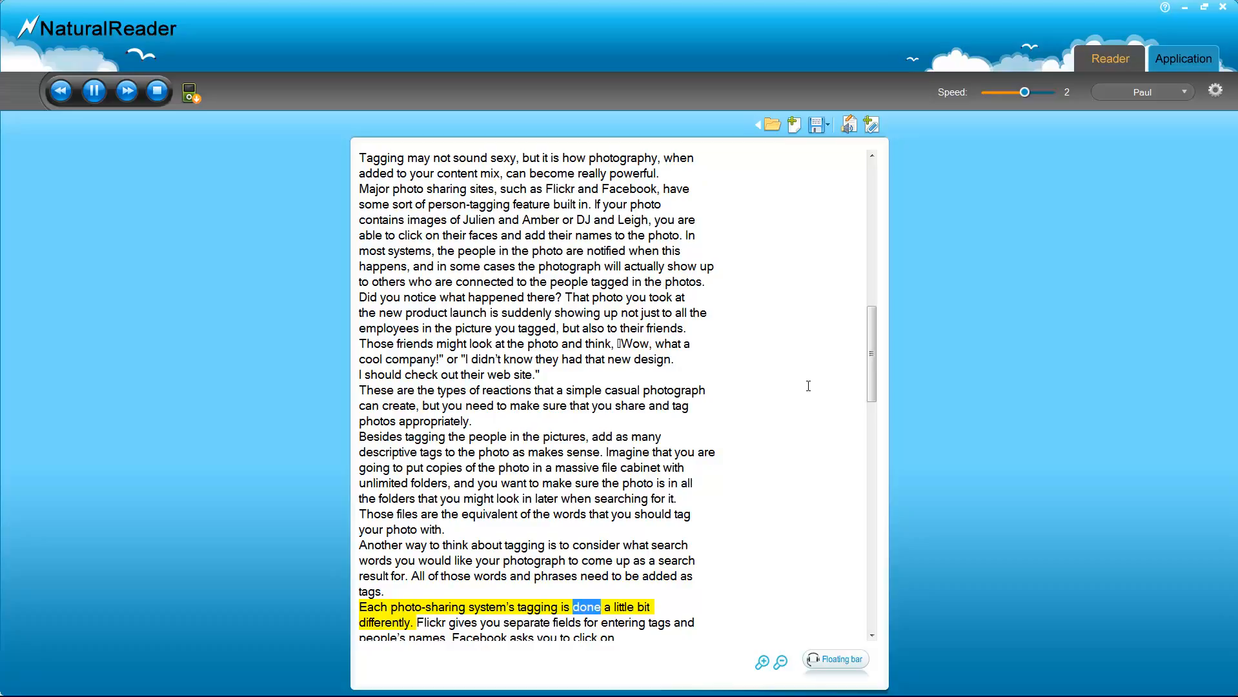
pyautogui.scroll(-3)
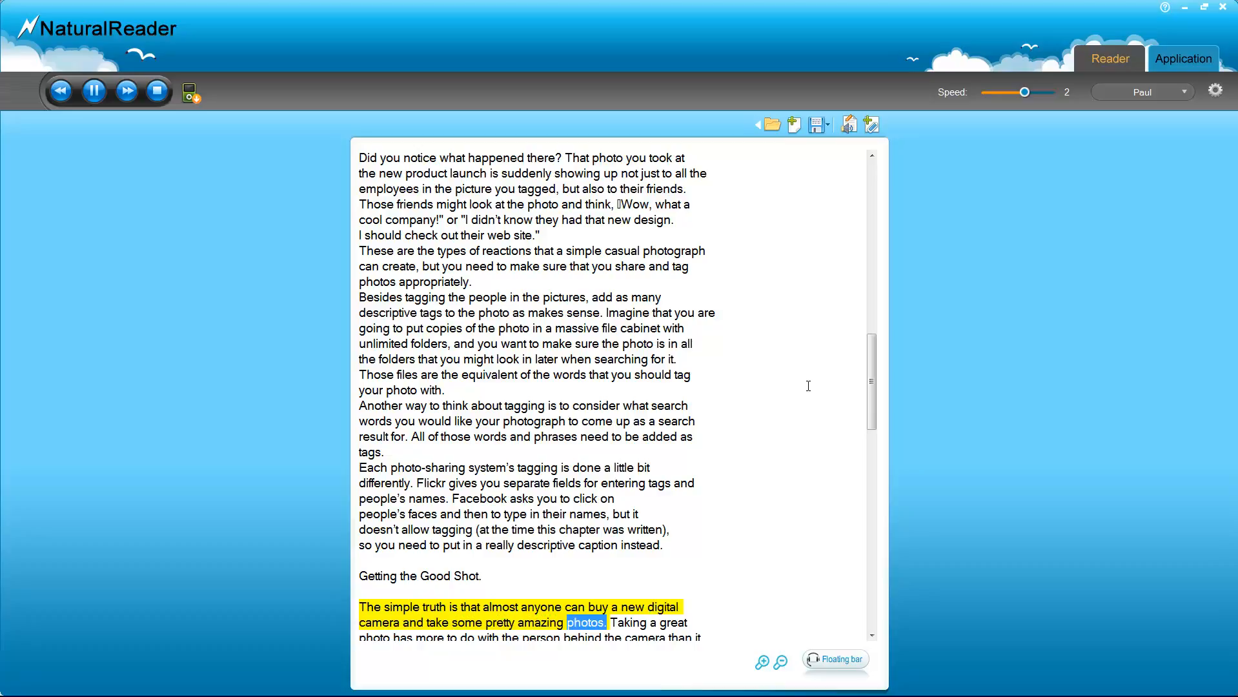
pyautogui.scroll(-3)
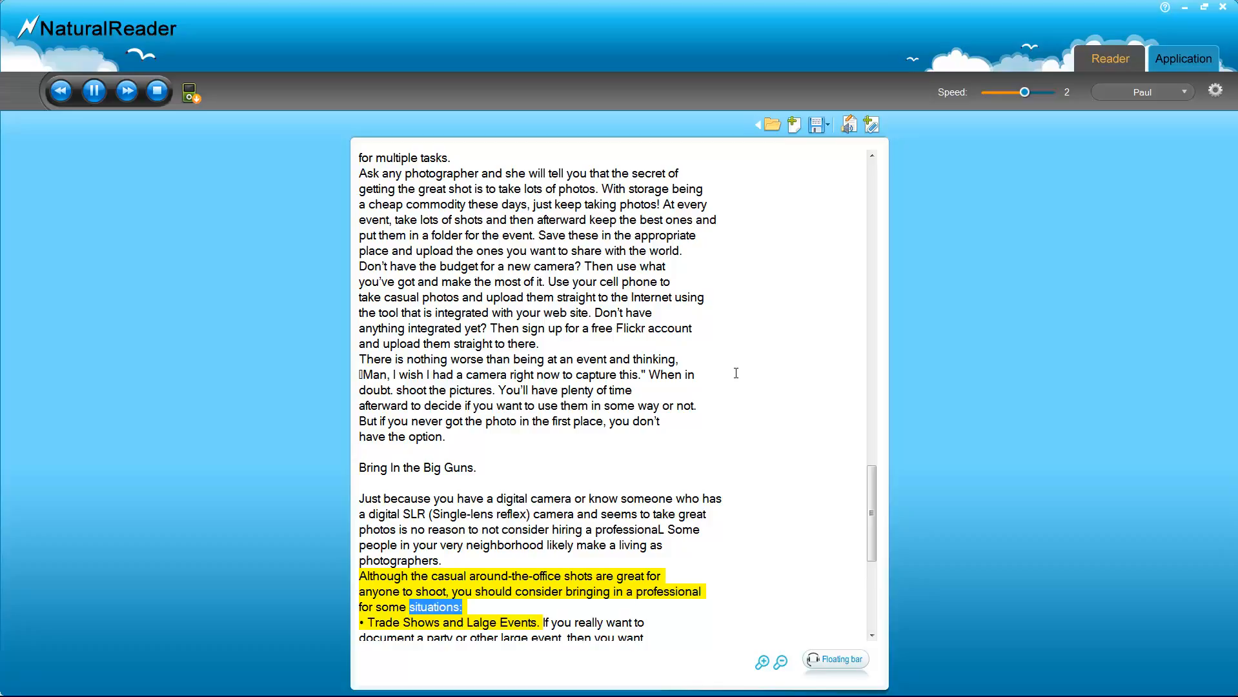
# - Scroll to the Bring In the Big Guns list and click in the document
pyautogui.scroll(-3)
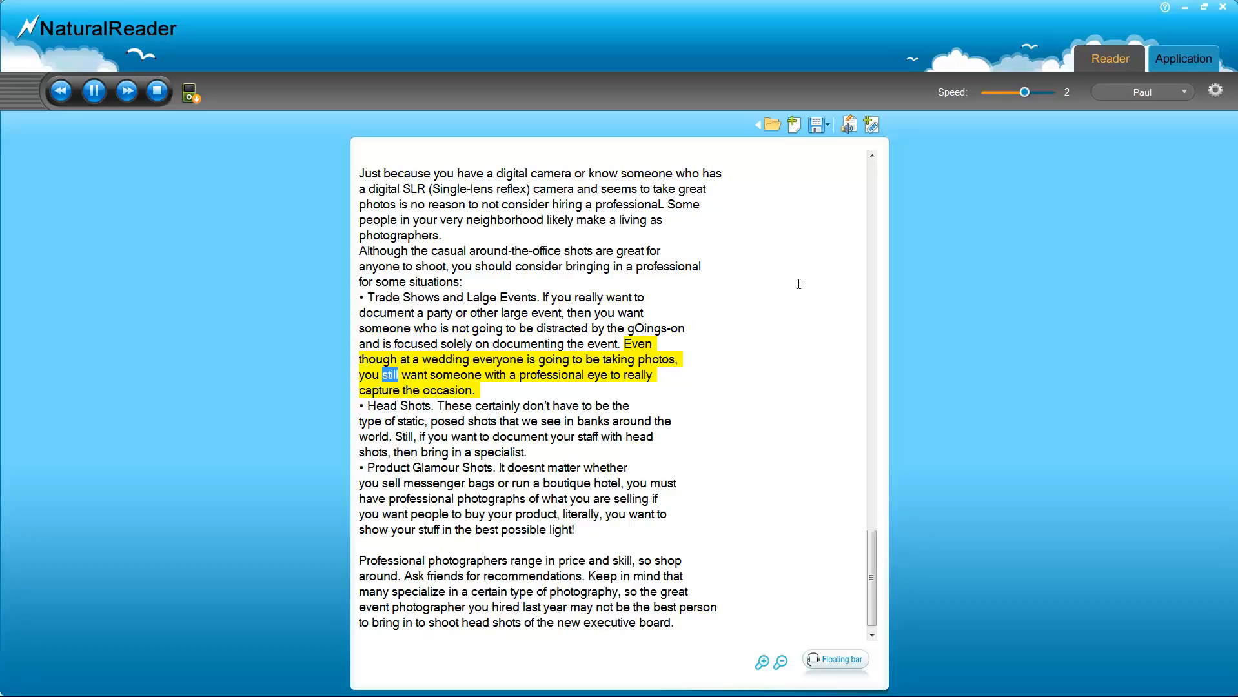
pyautogui.click(410, 390)
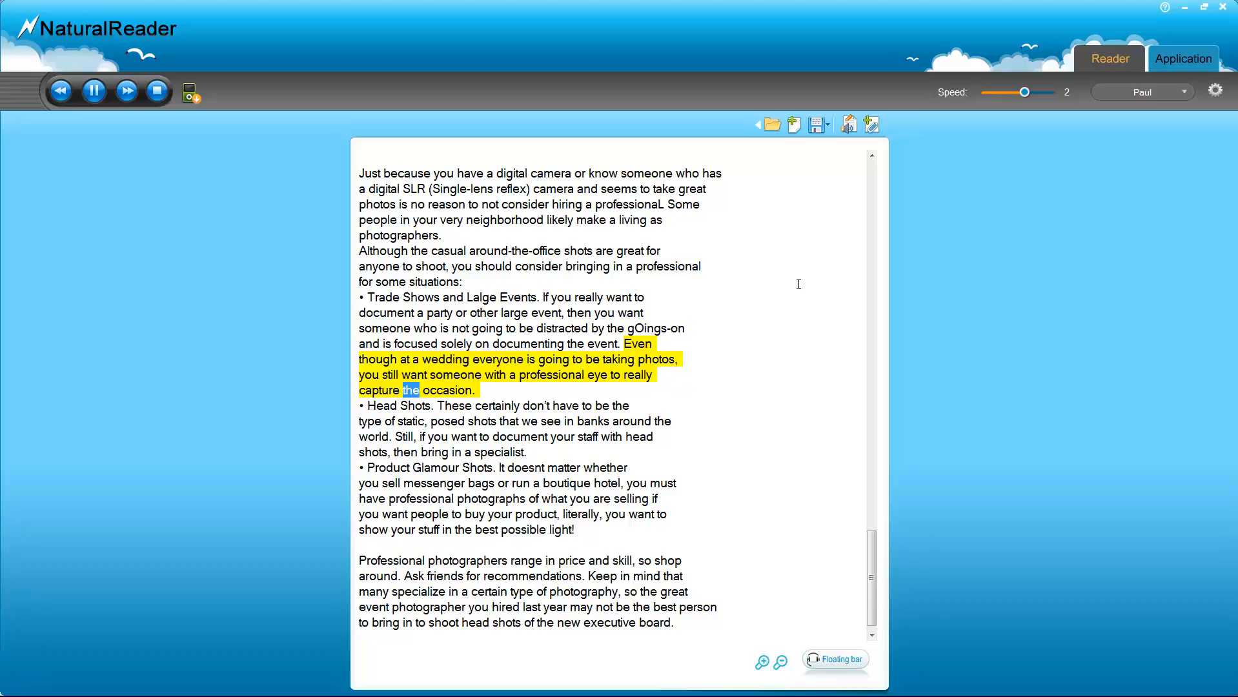